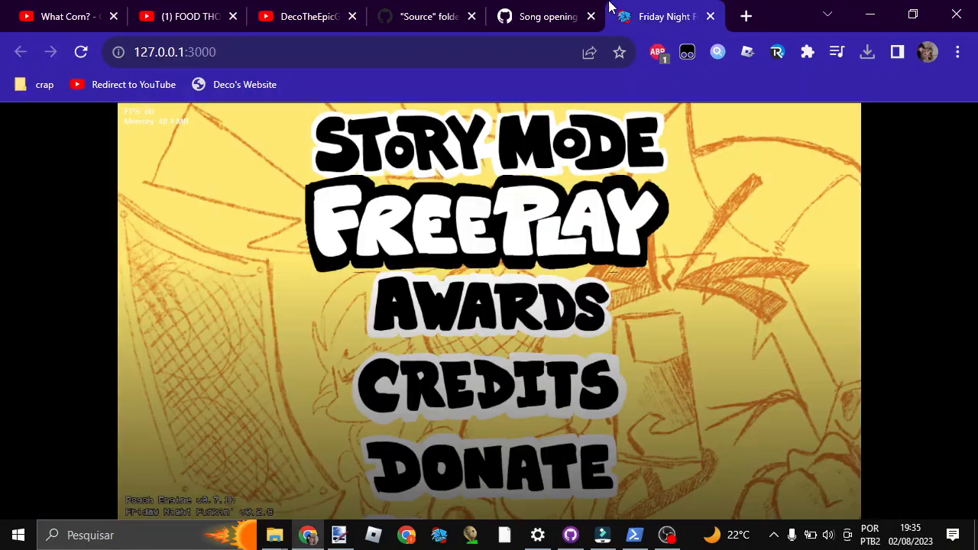
Step: Draft the first line: 'im making a fnf engine using psych engine's source code lets gooo'
{"action": "left_click", "coordinate": [306, 16]}
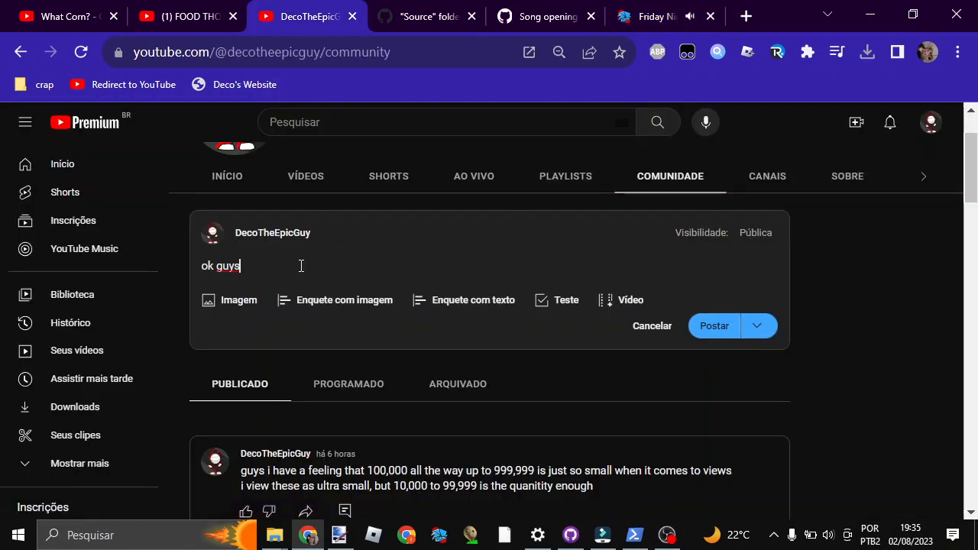
{"action": "type", "text": "im making"}
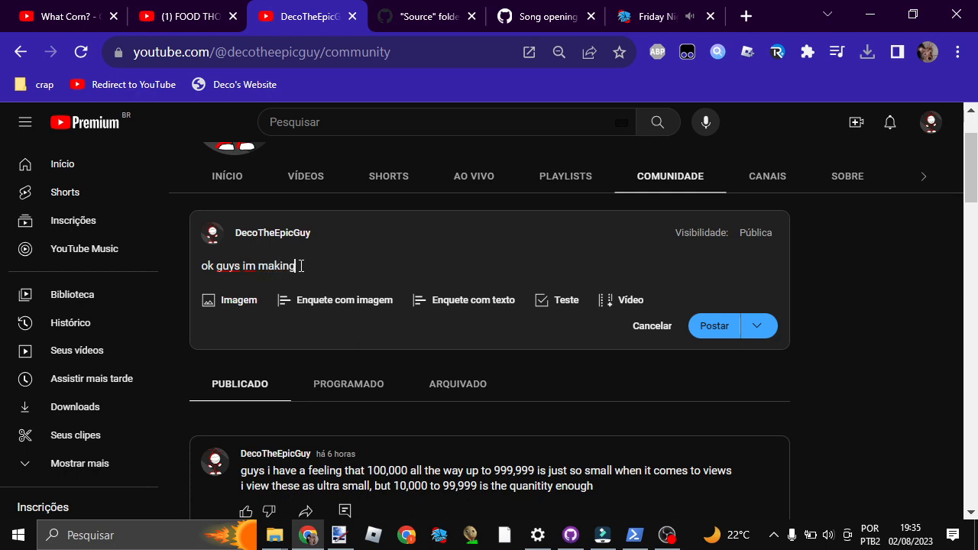
{"action": "type", "text": "a fnf engine using"}
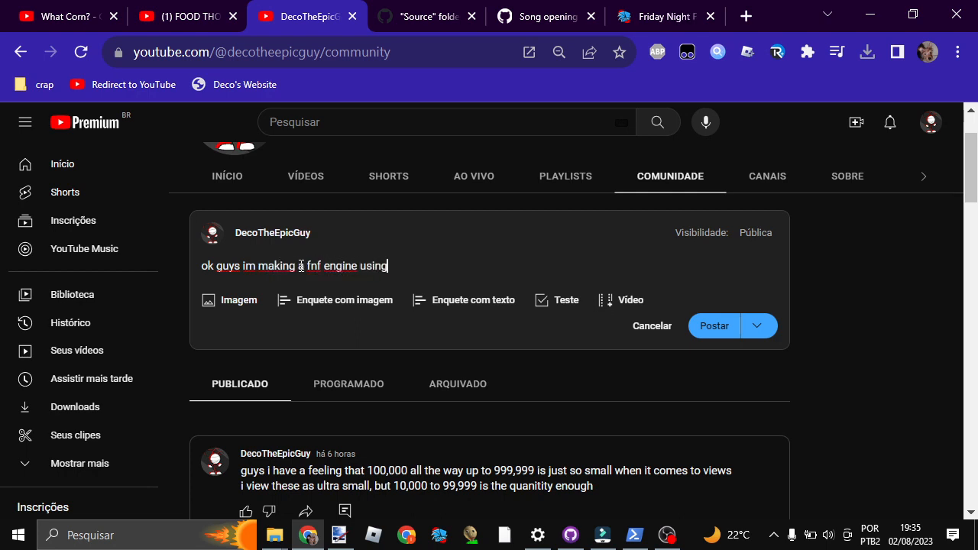
{"action": "type", "text": "psych engine"}
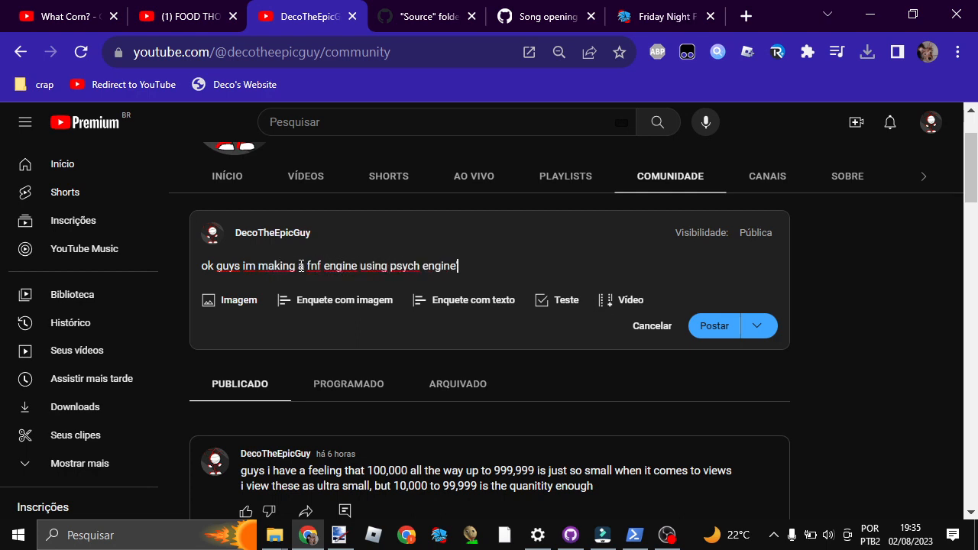
{"action": "type", "text": "'s source code le"}
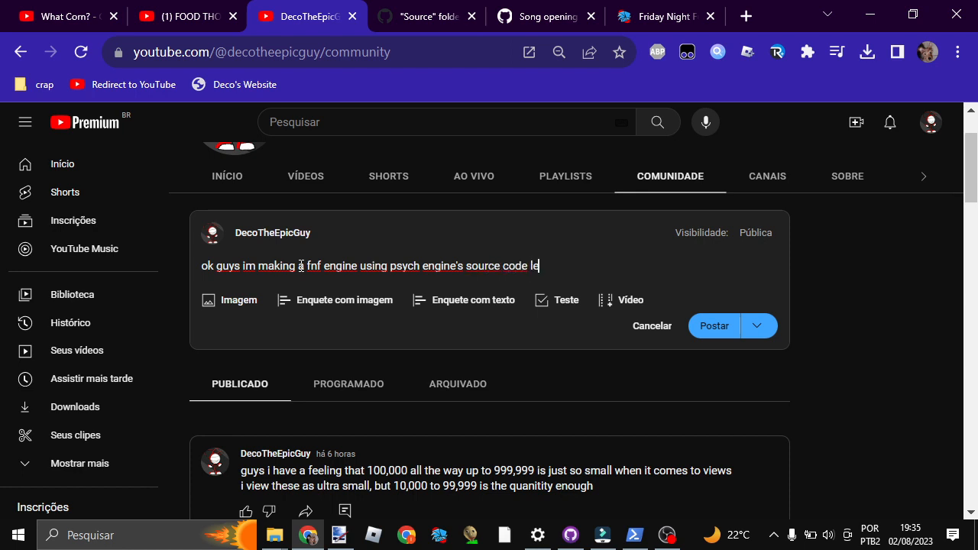
{"action": "type", "text": "ts gooo!!!"}
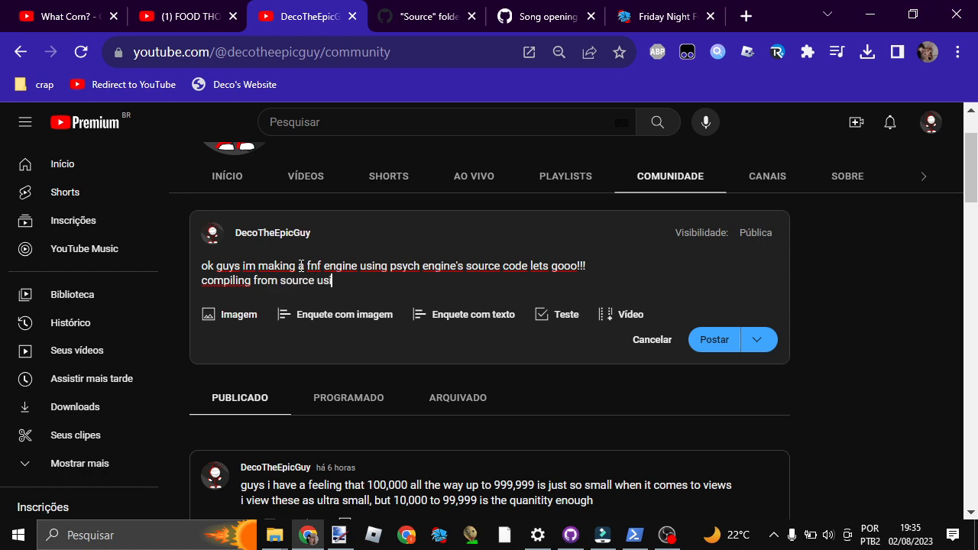
Step: Add a second line saying HTML5 seems to be the fastest so I'm choosing HTML5 in the meantime
{"action": "key", "text": "Backspace"}
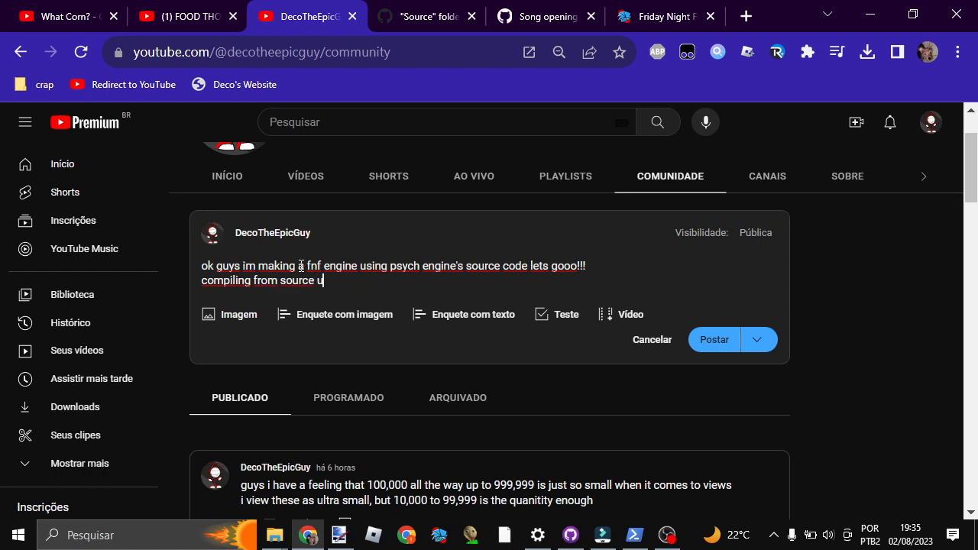
{"action": "type", "text": "to html5 s"}
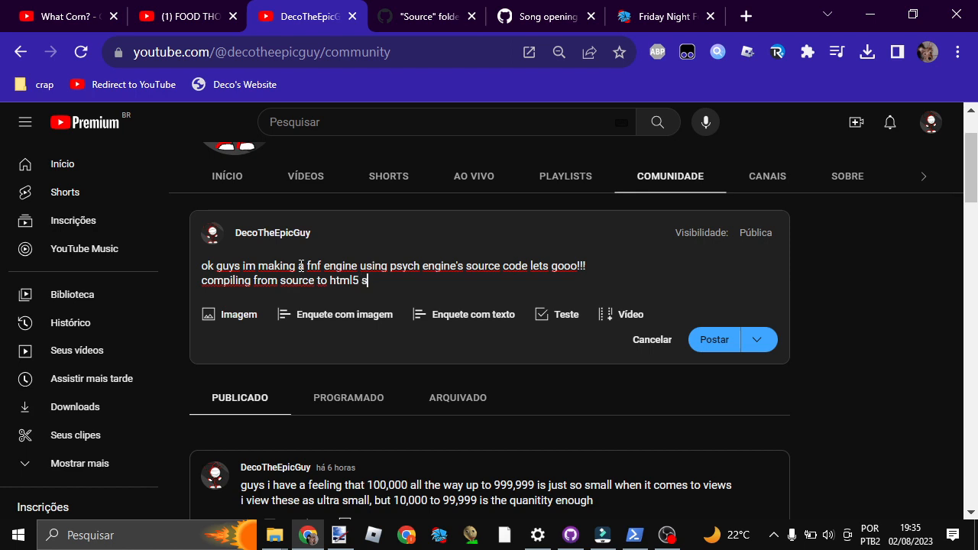
{"action": "type", "text": "eems to be the faste"}
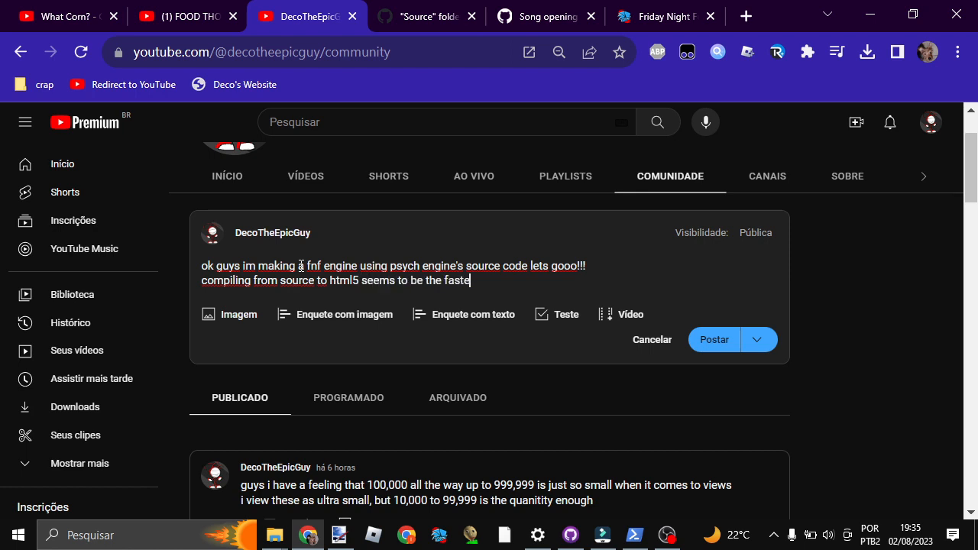
{"action": "type", "text": "st so im ch"}
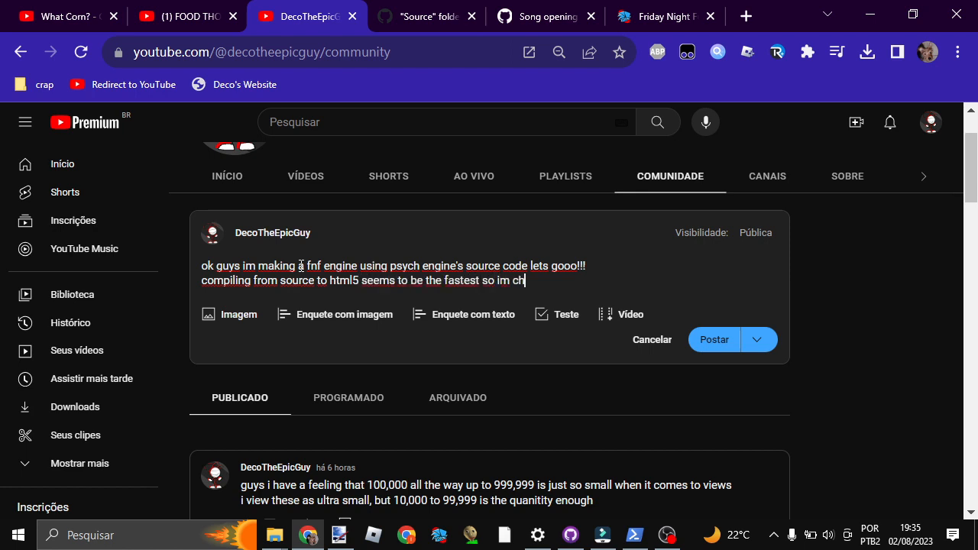
{"action": "type", "text": "oosing html5"}
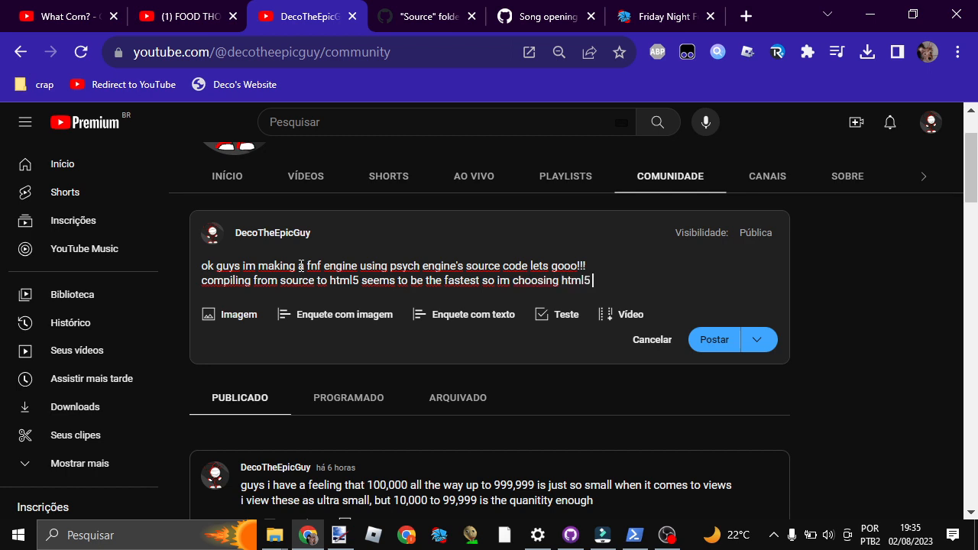
{"action": "type", "text": "in the me"}
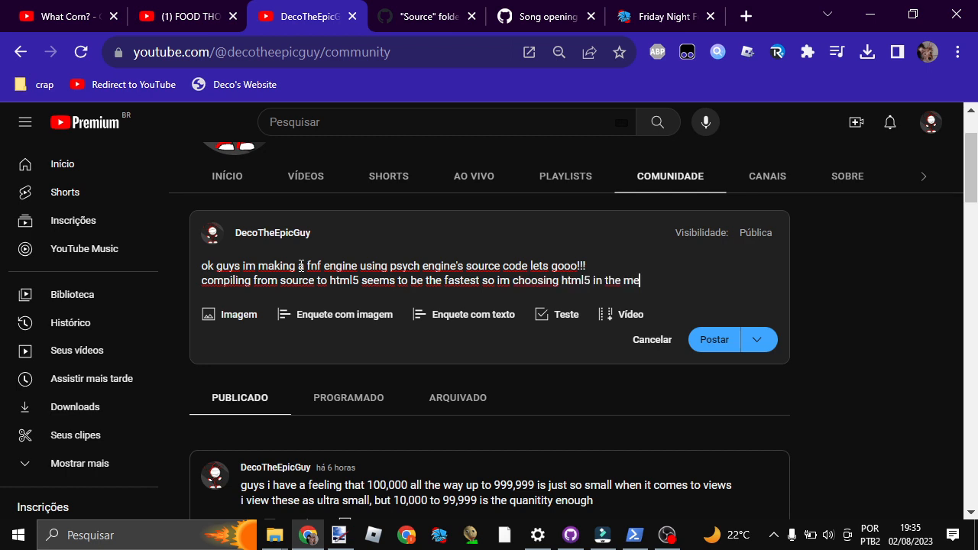
{"action": "type", "text": "ant"}
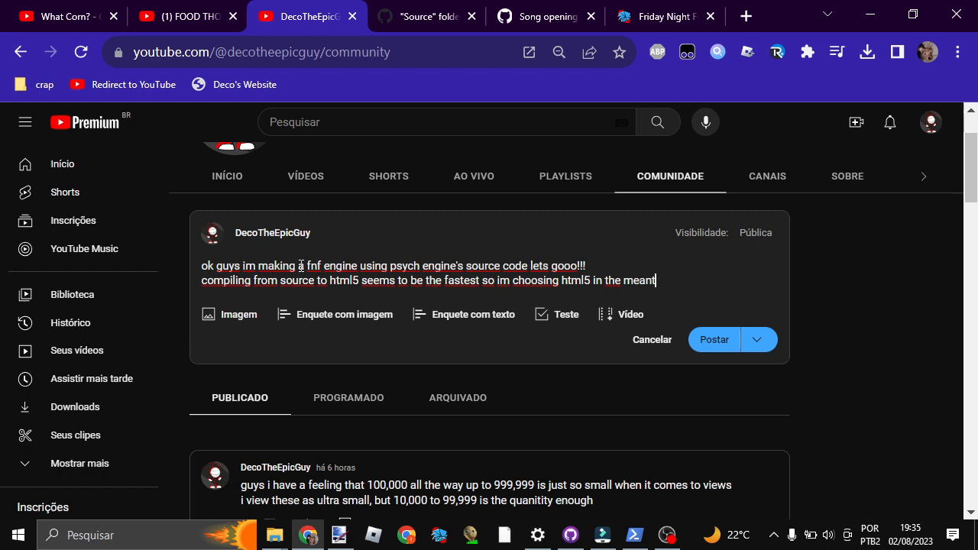
{"action": "type", "text": "ime!"}
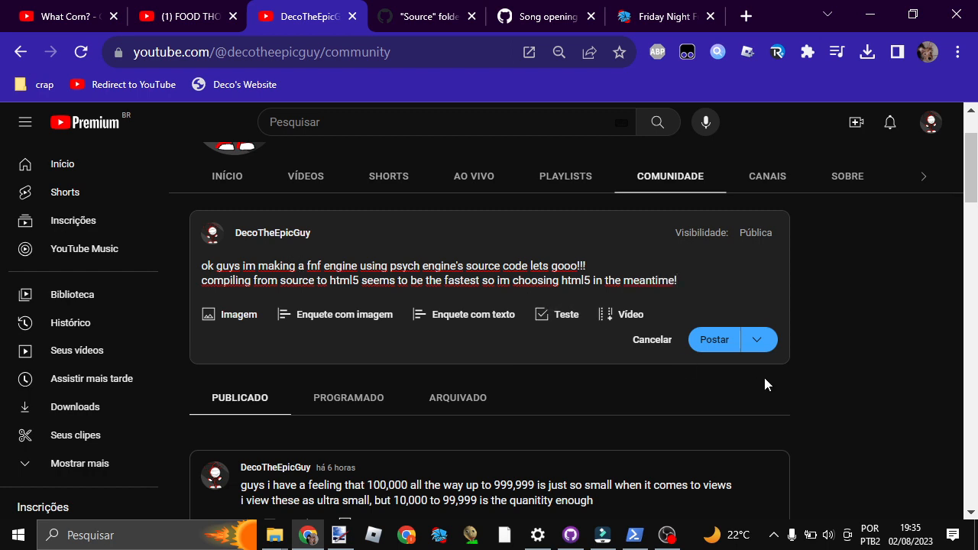
Step: Publish the community post and show the PhysicalEngine HTML5 release bin folder from the 'lime test html5' build
{"action": "left_click", "coordinate": [635, 535]}
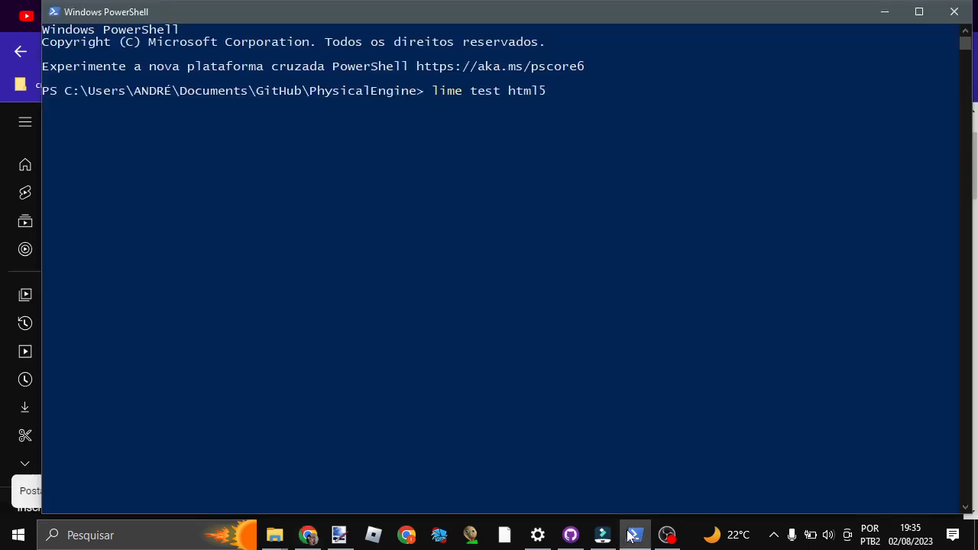
{"action": "left_click", "coordinate": [308, 534]}
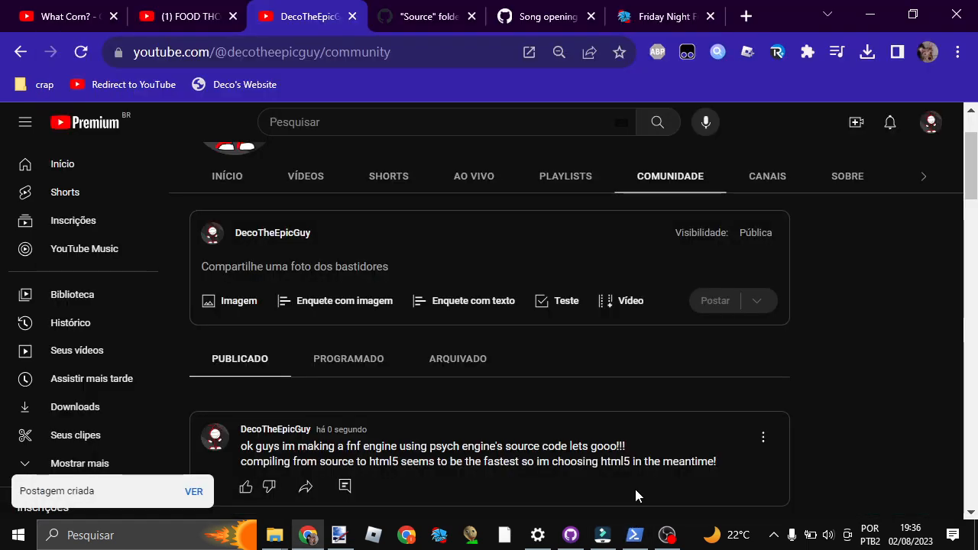
{"action": "left_click", "coordinate": [658, 16]}
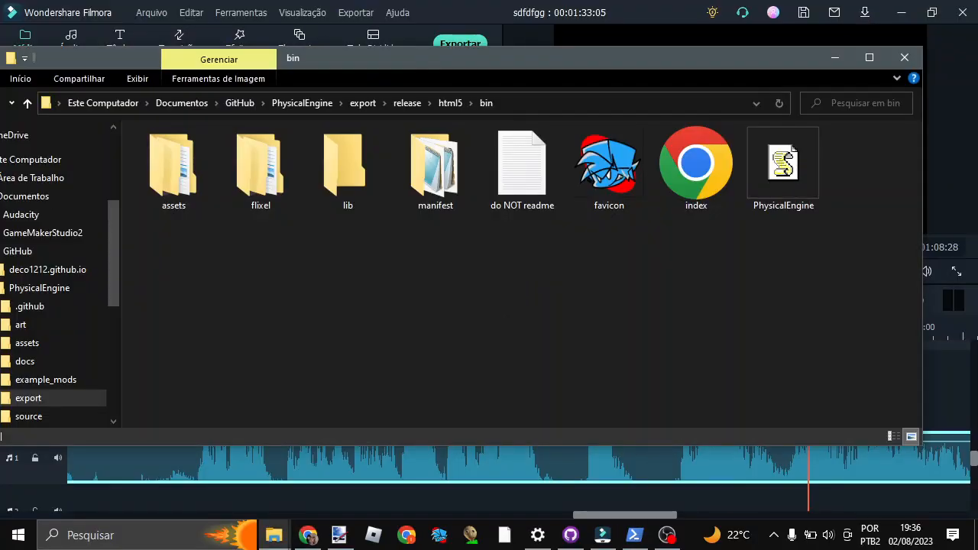
Step: Switch to GitHub Desktop, where pushing PhysicalEngine fails with an authentication error
{"action": "left_click", "coordinate": [173, 164]}
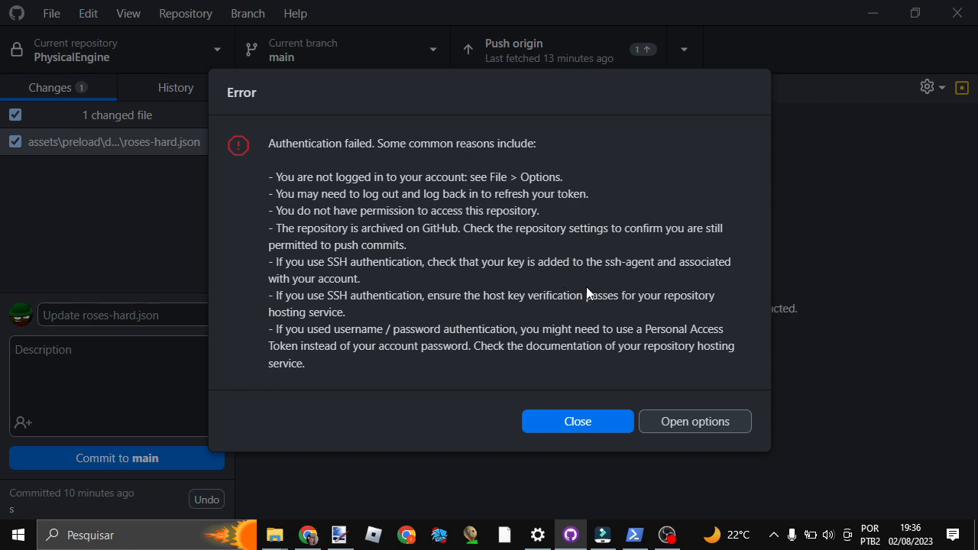
Step: Review the signed-in GitHub.com account from the error's options and cancel back to the changes
{"action": "left_click", "coordinate": [694, 422]}
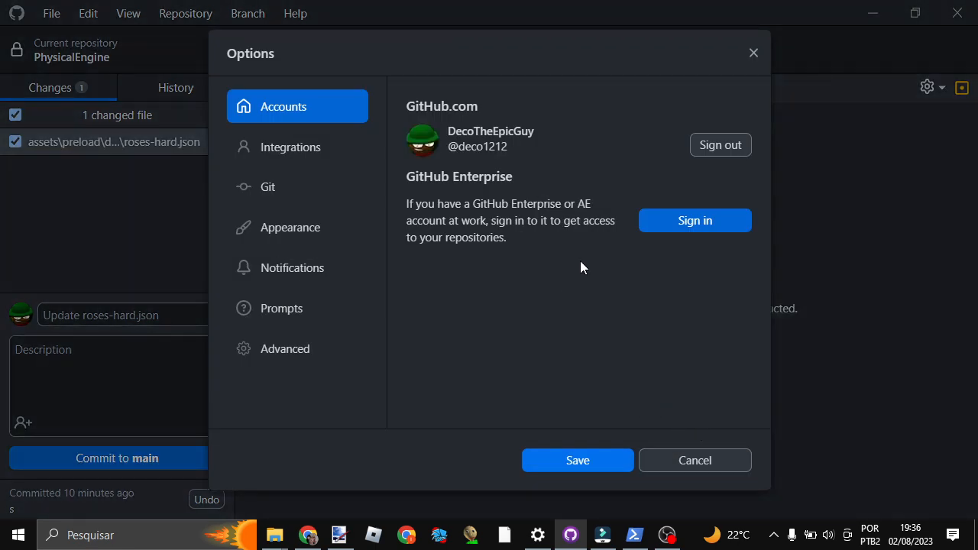
{"action": "mouse_move", "coordinate": [629, 383]}
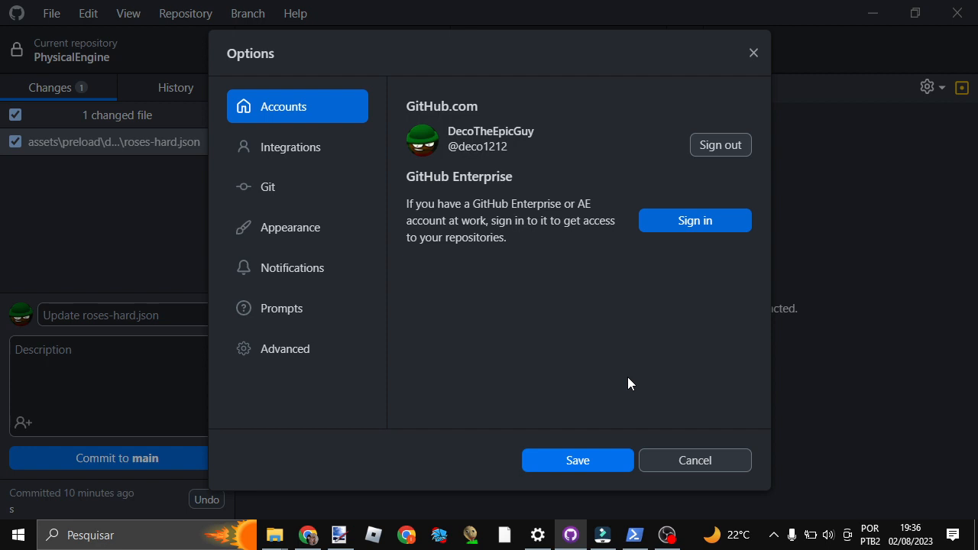
{"action": "left_click", "coordinate": [694, 460]}
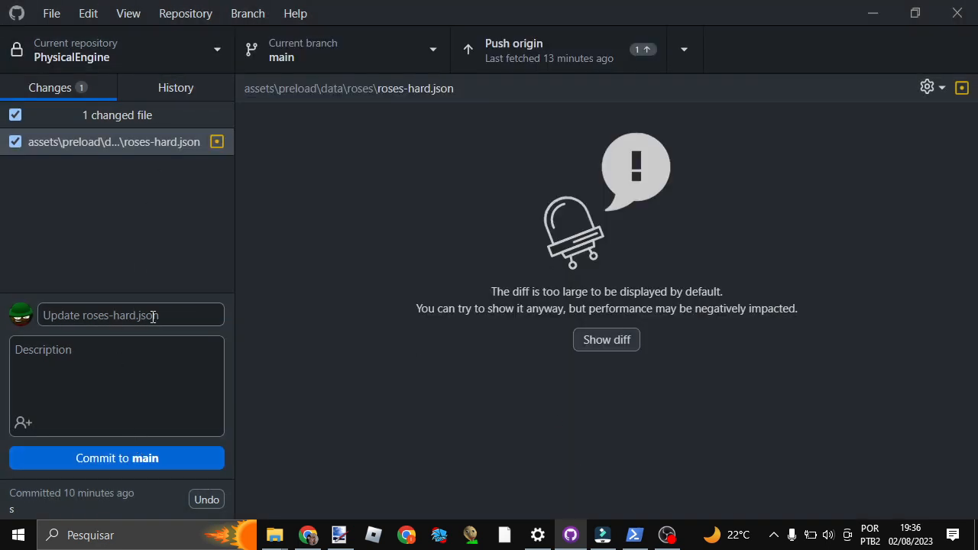
Step: Commit the roses-hard.json update, attempt the push, check account options and dismiss the enterprise sign-in
{"action": "left_click", "coordinate": [116, 458]}
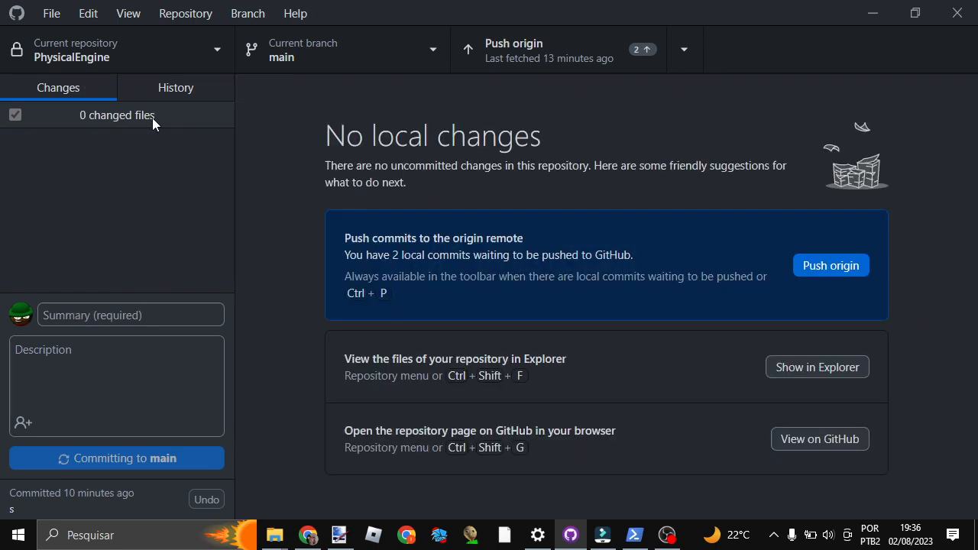
{"action": "left_click", "coordinate": [831, 265]}
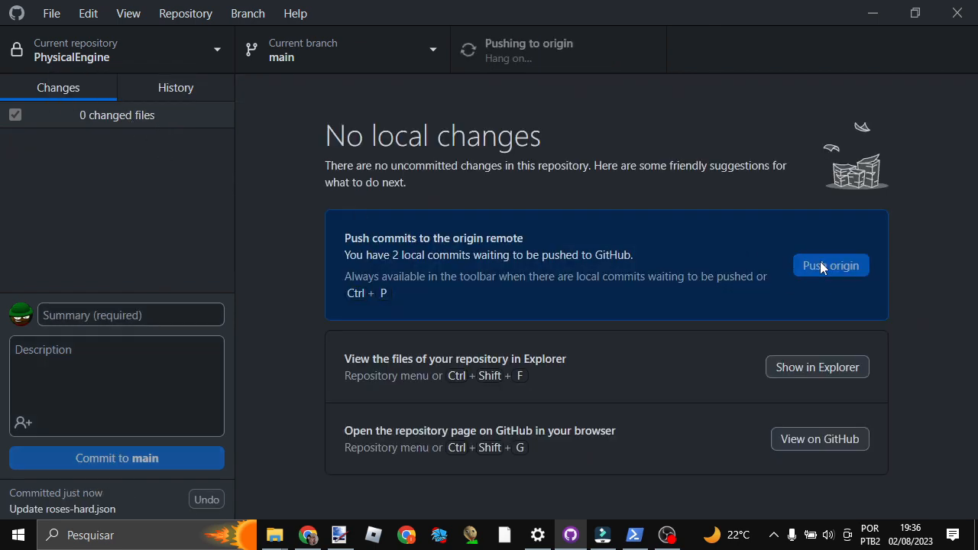
{"action": "left_click", "coordinate": [831, 266]}
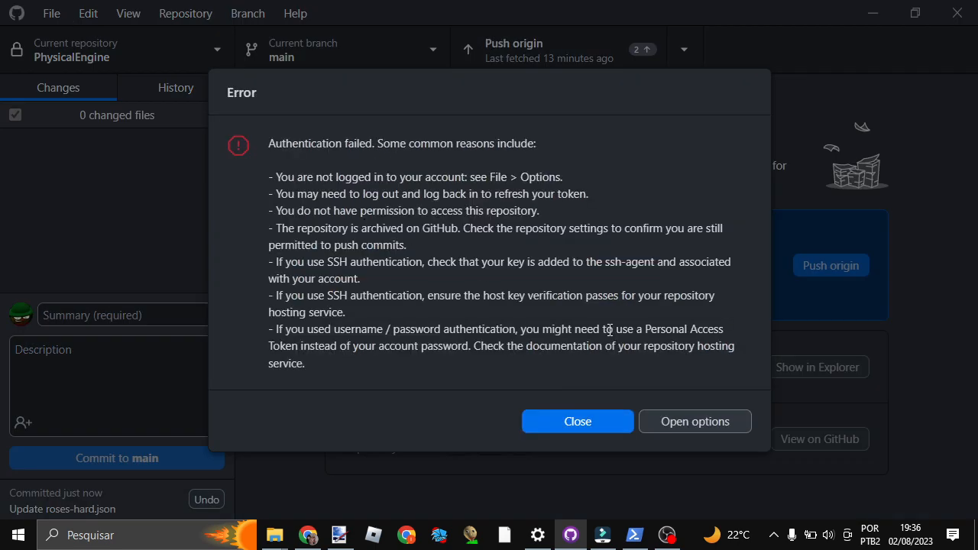
{"action": "left_click", "coordinate": [694, 422]}
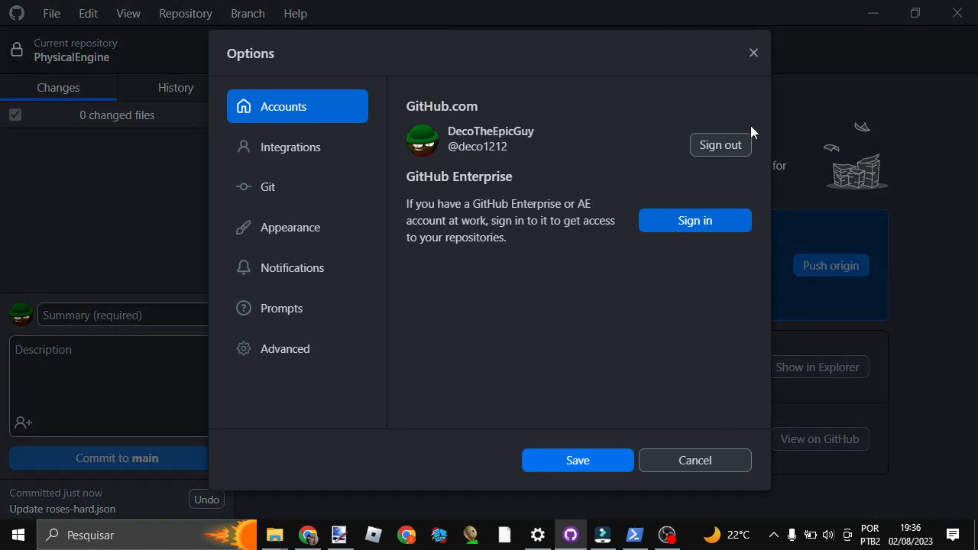
{"action": "mouse_move", "coordinate": [675, 174]}
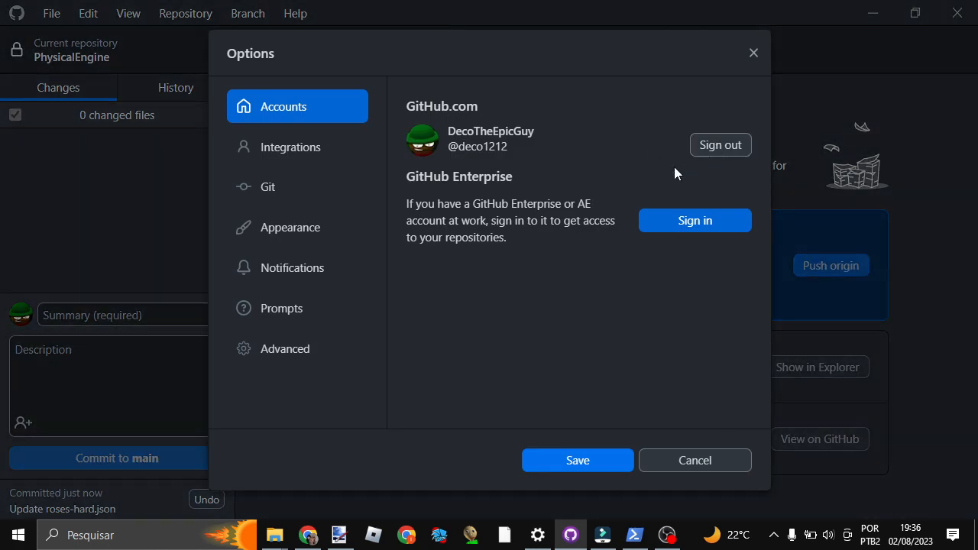
{"action": "mouse_move", "coordinate": [659, 186]}
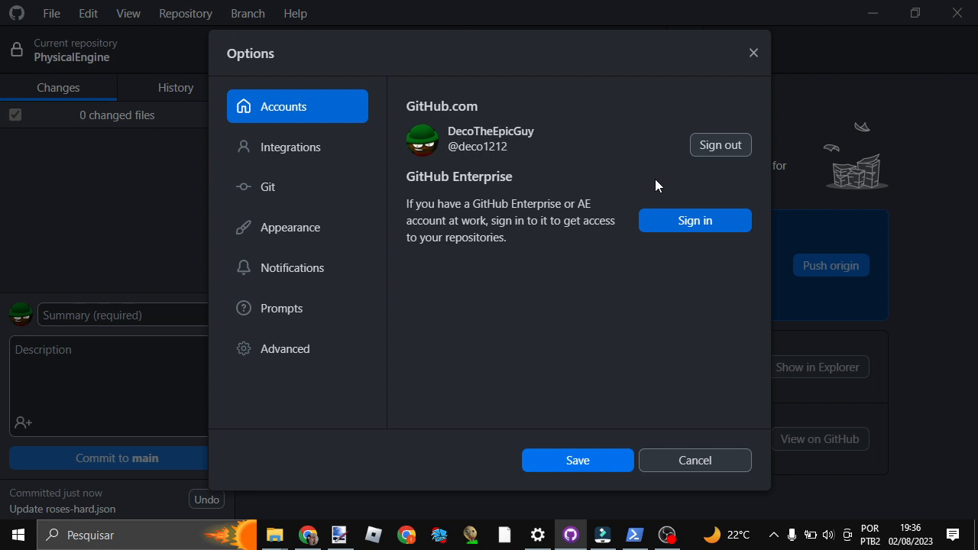
{"action": "left_click", "coordinate": [694, 220]}
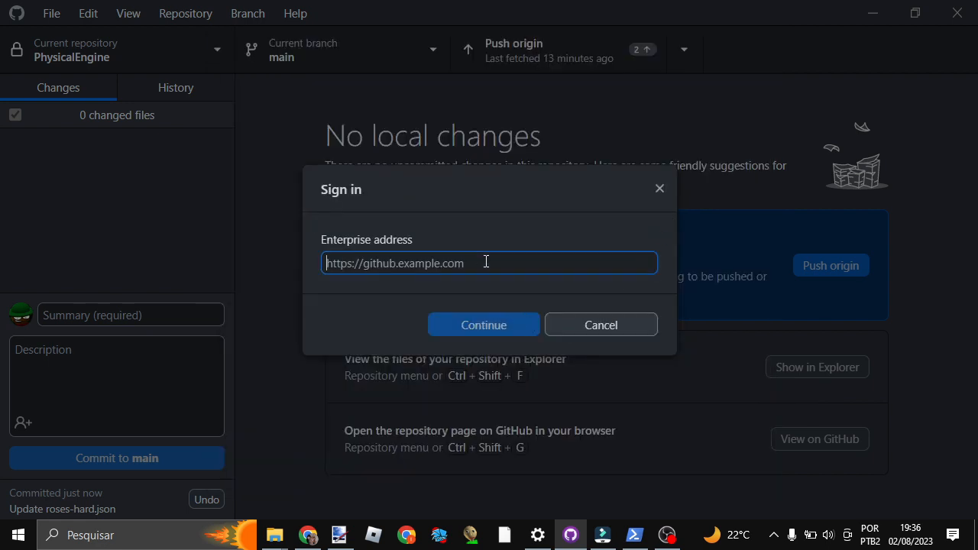
{"action": "left_click", "coordinate": [601, 325]}
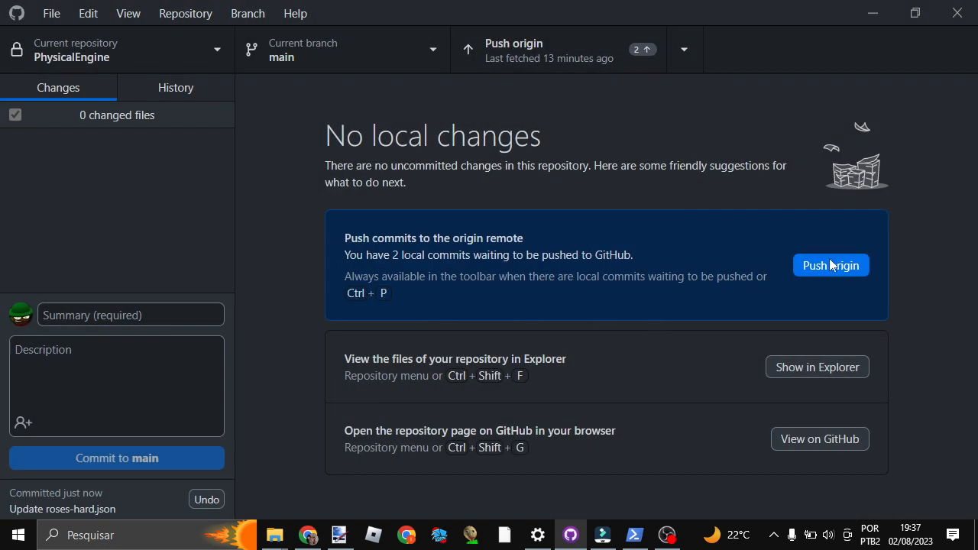
Step: Retry Push origin and highlight the token-refresh advice in the Authentication failed dialog
{"action": "left_click", "coordinate": [831, 265]}
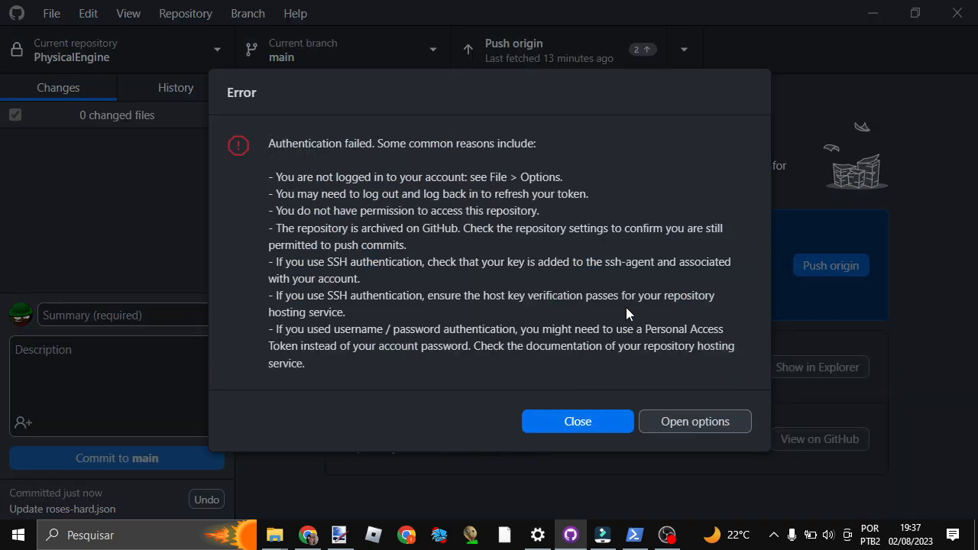
{"action": "left_click_drag", "start_coordinate": [563, 176], "coordinate": [588, 194]}
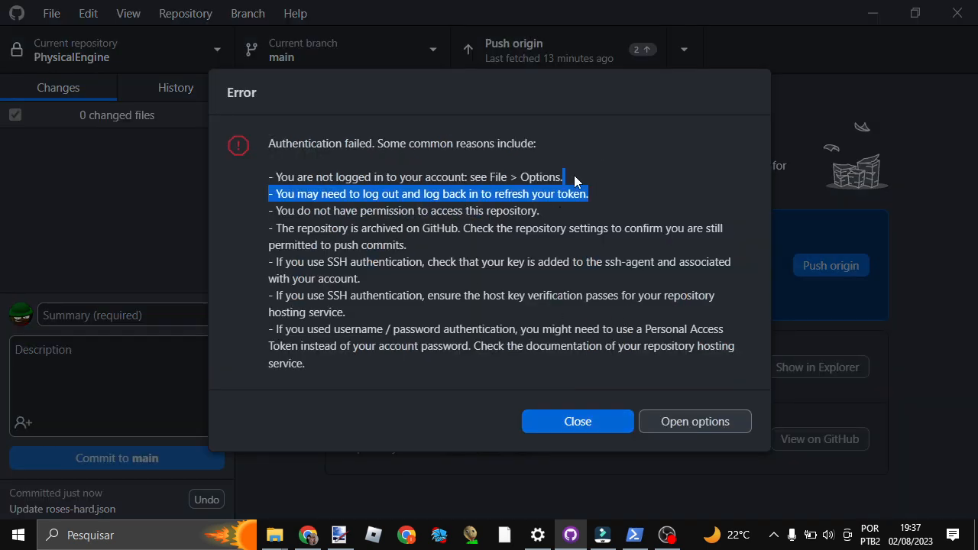
{"action": "left_click_drag", "start_coordinate": [577, 181], "coordinate": [325, 143]}
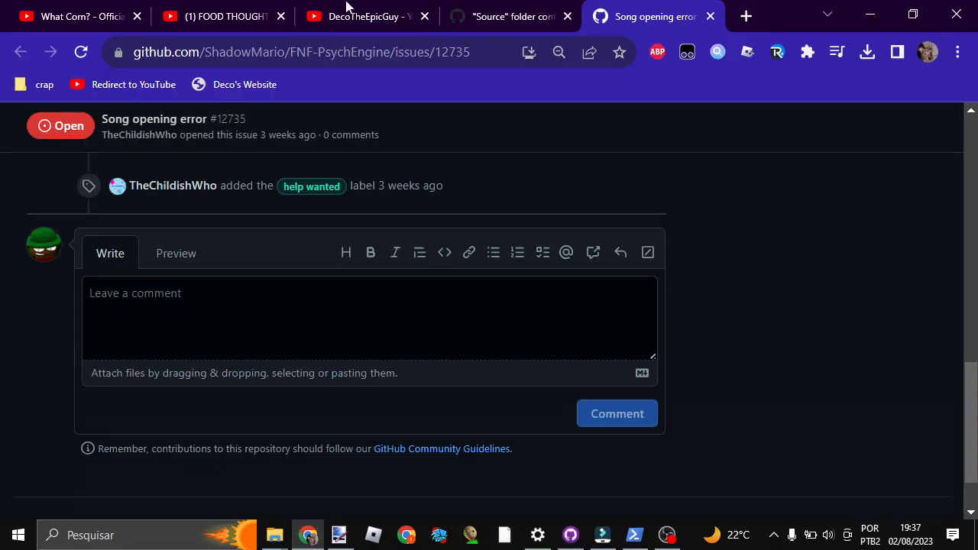
Step: From the GitHub profile, open deco1212/PhysicalEngine and see its archived, read-only banner
{"action": "scroll", "scroll_direction": "up", "scroll_amount": 3}
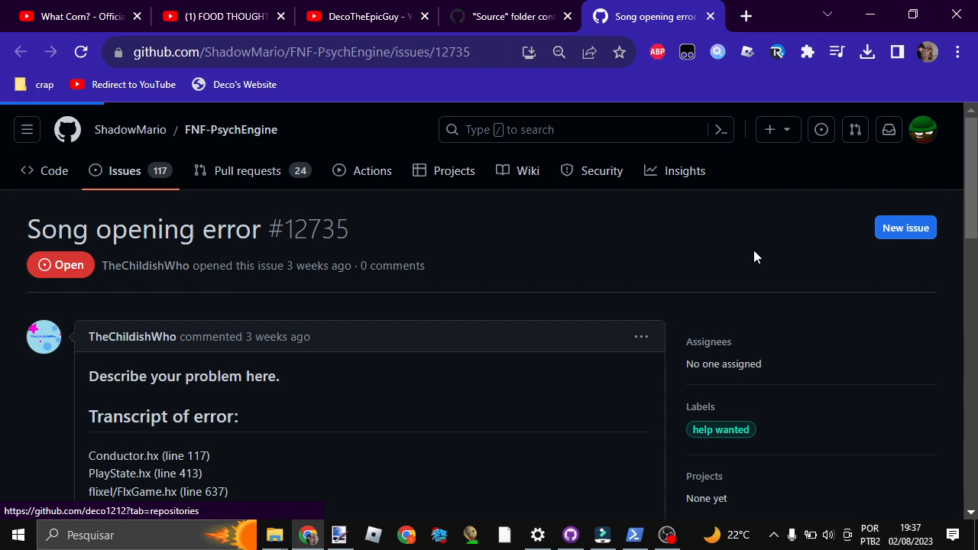
{"action": "left_click", "coordinate": [145, 265]}
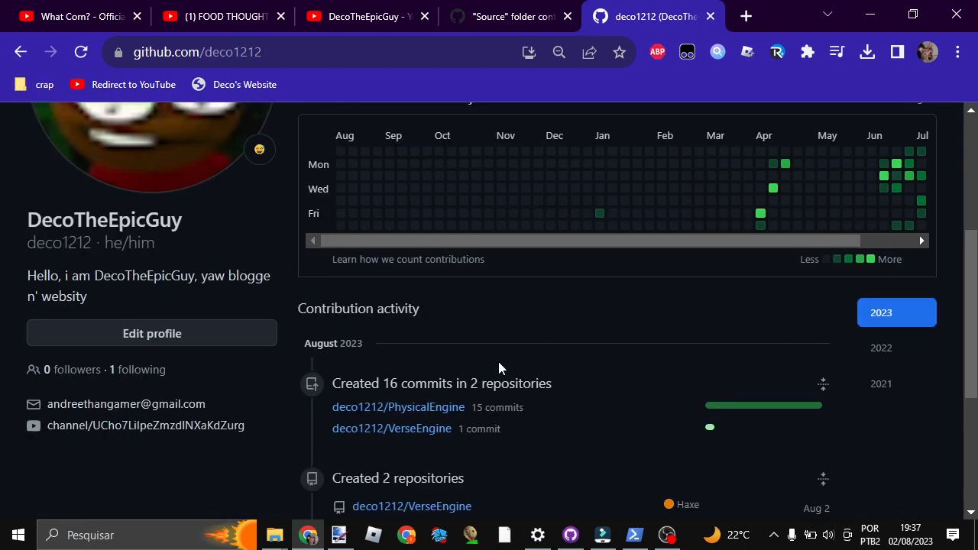
{"action": "mouse_move", "coordinate": [399, 406]}
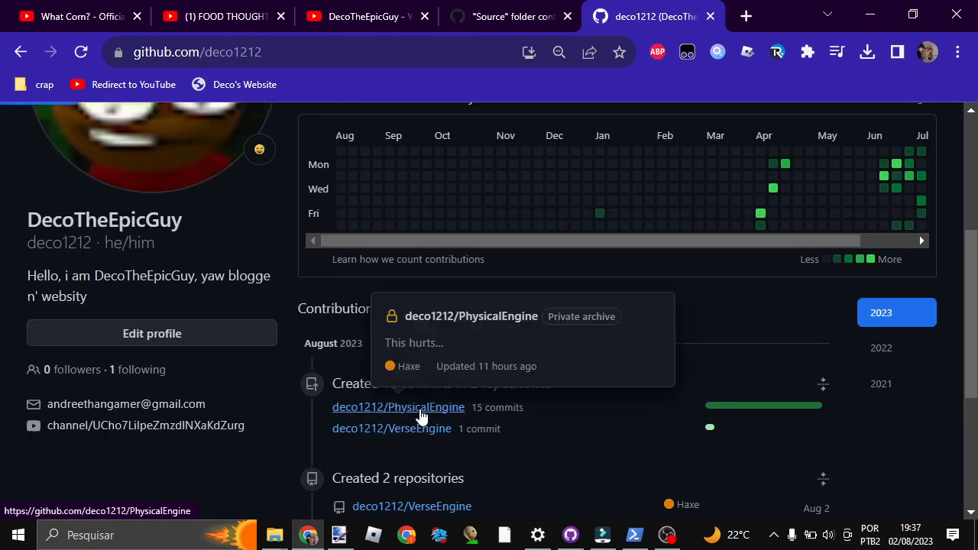
{"action": "left_click", "coordinate": [397, 407]}
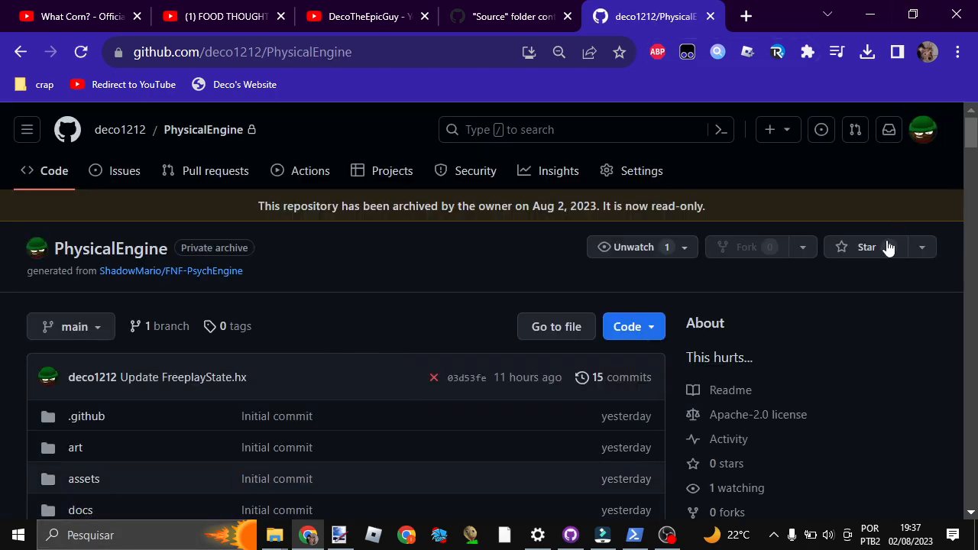
{"action": "scroll", "scroll_direction": "down", "scroll_amount": 3}
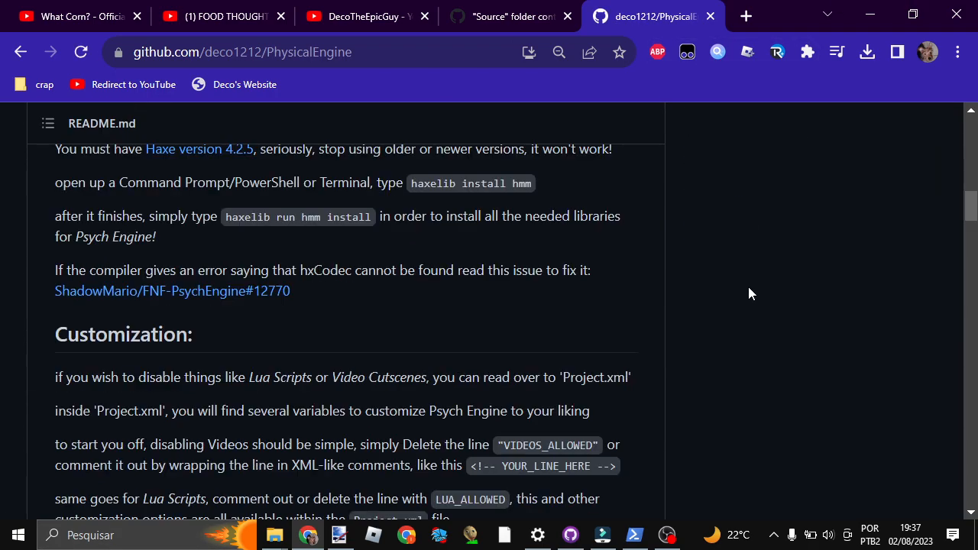
{"action": "scroll", "scroll_direction": "up", "scroll_amount": 3}
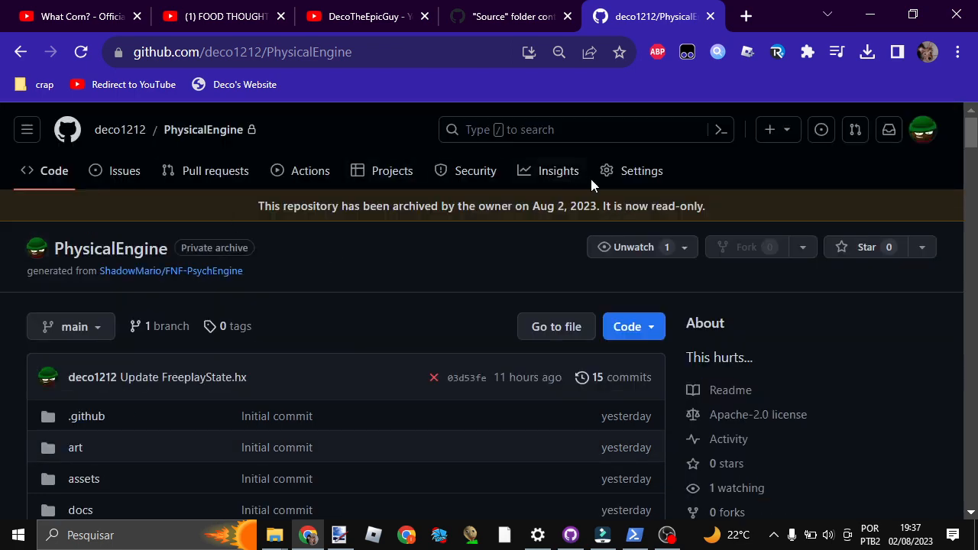
Step: In repository Settings' Danger Zone, unarchive PhysicalEngine, confirming with 'deco1212/PhysicalEngine'
{"action": "left_click", "coordinate": [641, 170]}
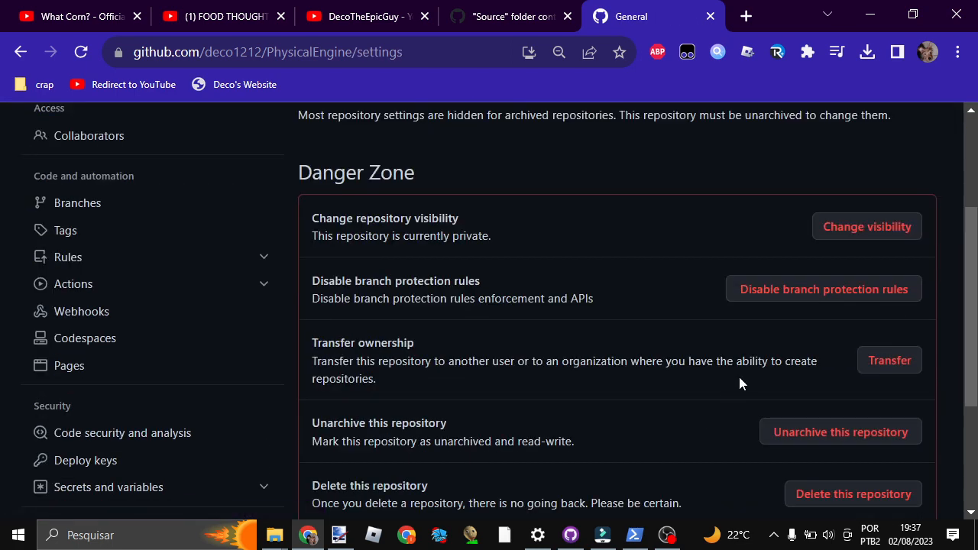
{"action": "scroll", "scroll_direction": "down", "scroll_amount": 3}
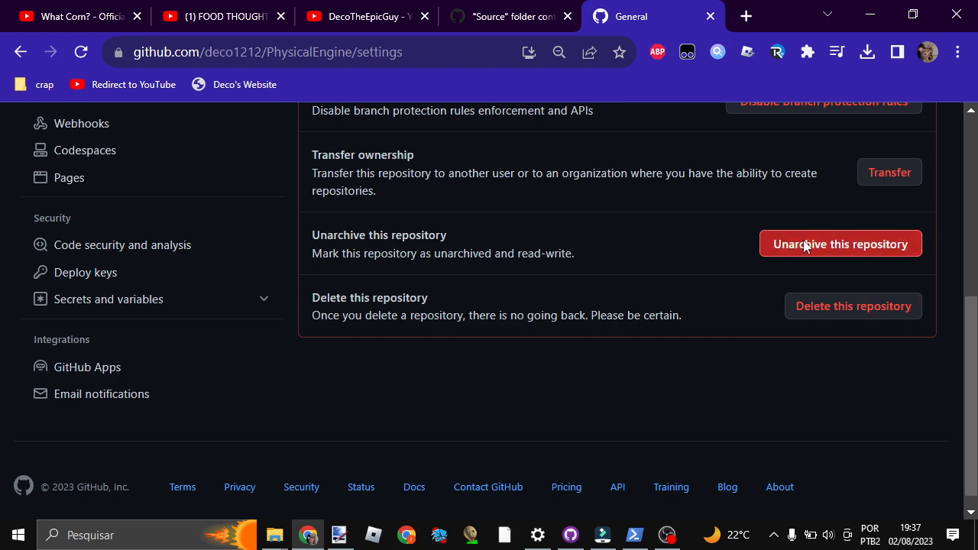
{"action": "left_click", "coordinate": [840, 244]}
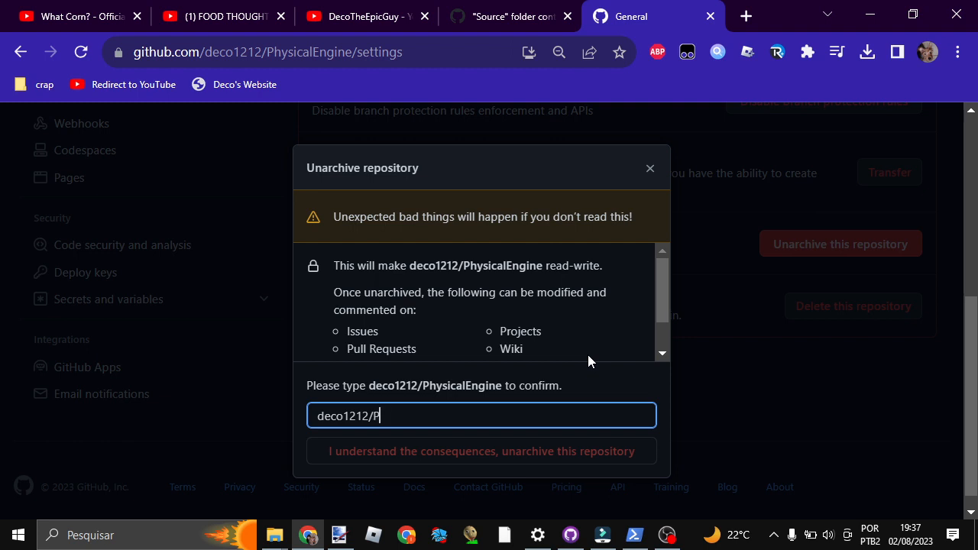
{"action": "type", "text": "hysicalEngine"}
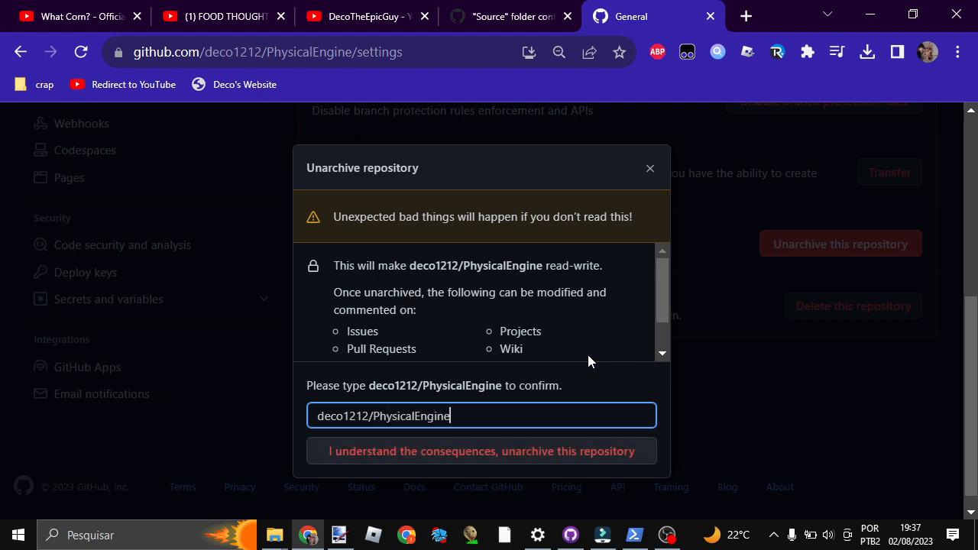
{"action": "left_click", "coordinate": [480, 451]}
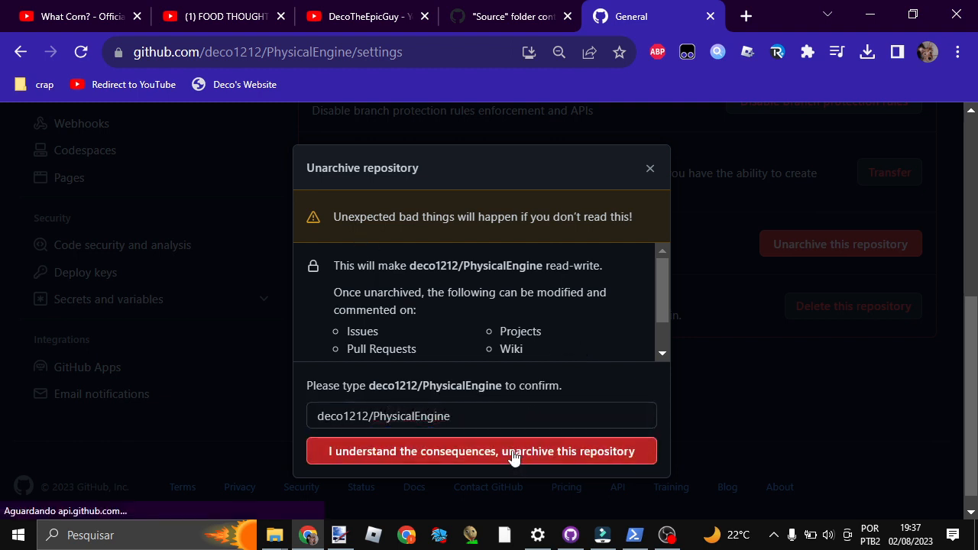
{"action": "left_click", "coordinate": [480, 451]}
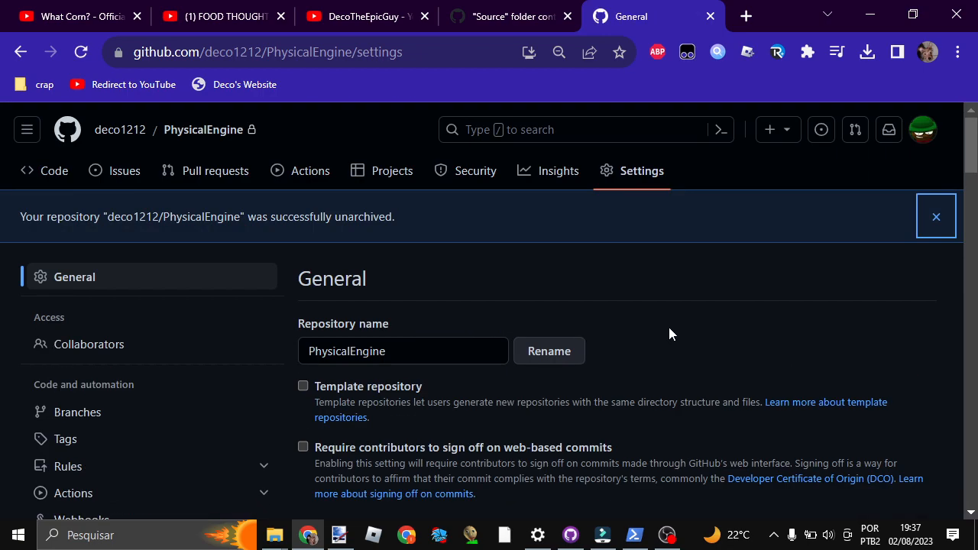
{"action": "scroll", "scroll_direction": "down", "scroll_amount": 3}
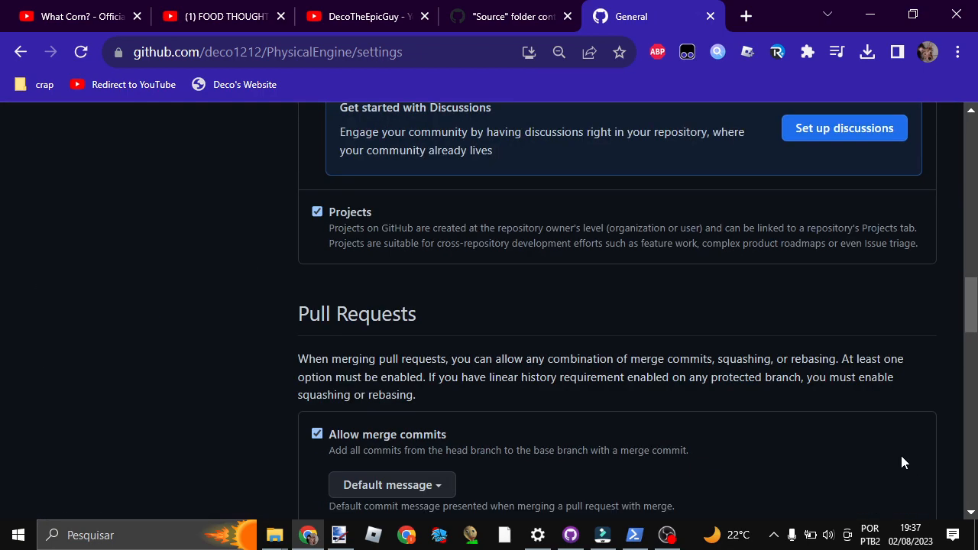
{"action": "scroll", "scroll_direction": "down", "scroll_amount": 3}
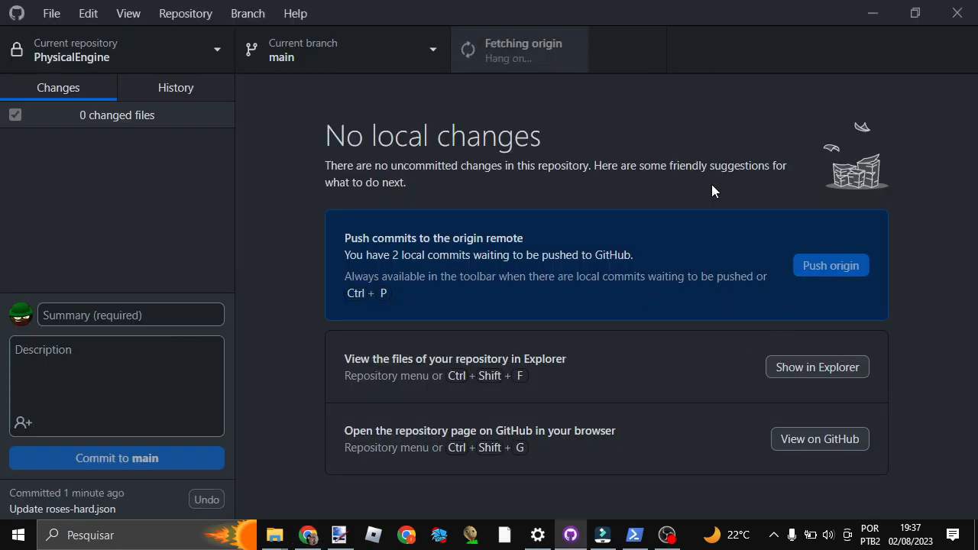
Step: Push the two waiting commits to origin from GitHub Desktop and return to the browser
{"action": "left_click", "coordinate": [668, 535]}
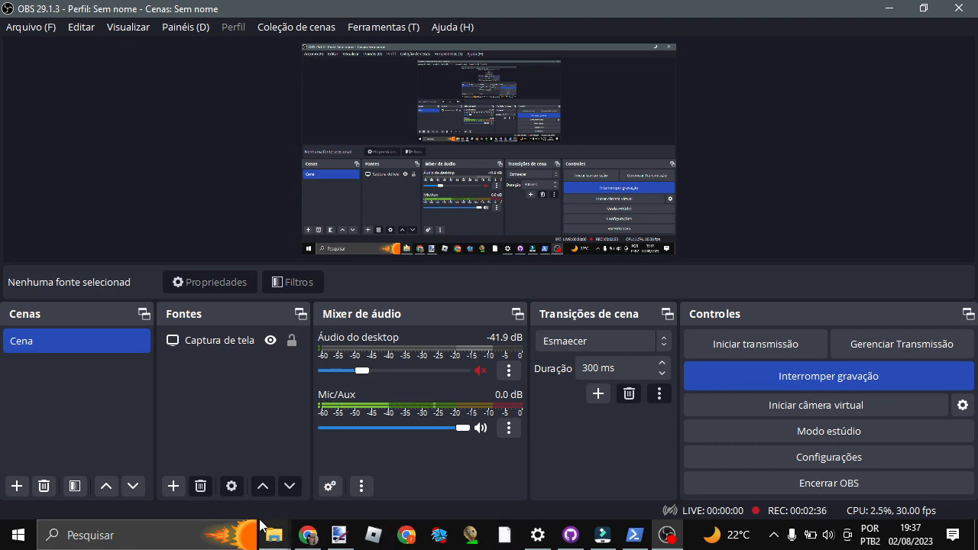
{"action": "left_click", "coordinate": [308, 534]}
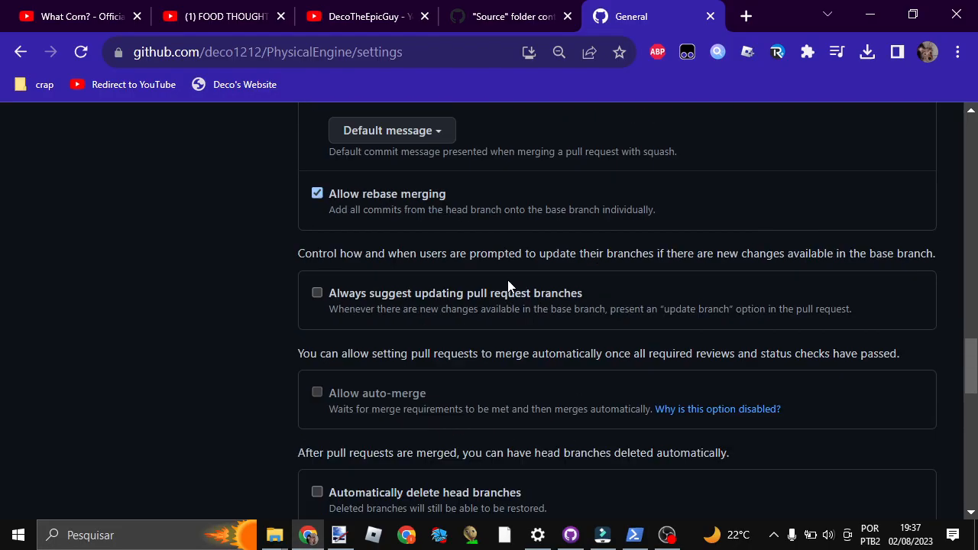
{"action": "scroll", "scroll_direction": "up", "scroll_amount": 3}
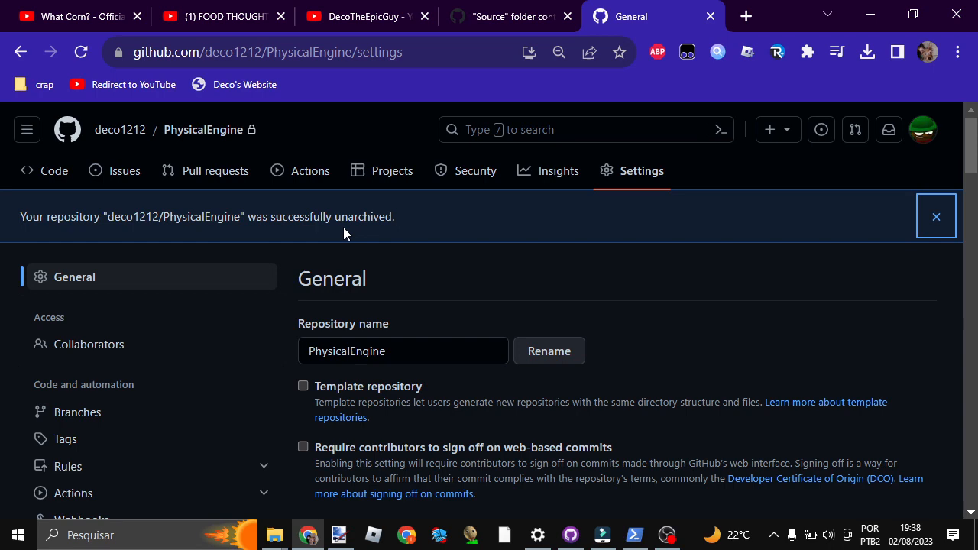
Step: Open the unarchived PhysicalEngine repository page and play the README's dialogue boxes demo video
{"action": "left_click", "coordinate": [203, 129]}
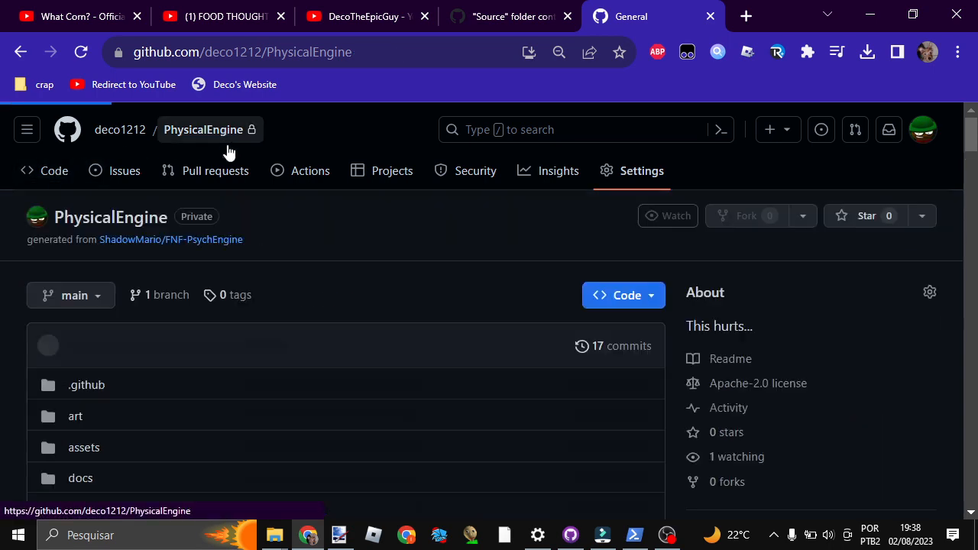
{"action": "scroll", "scroll_direction": "down", "scroll_amount": 3}
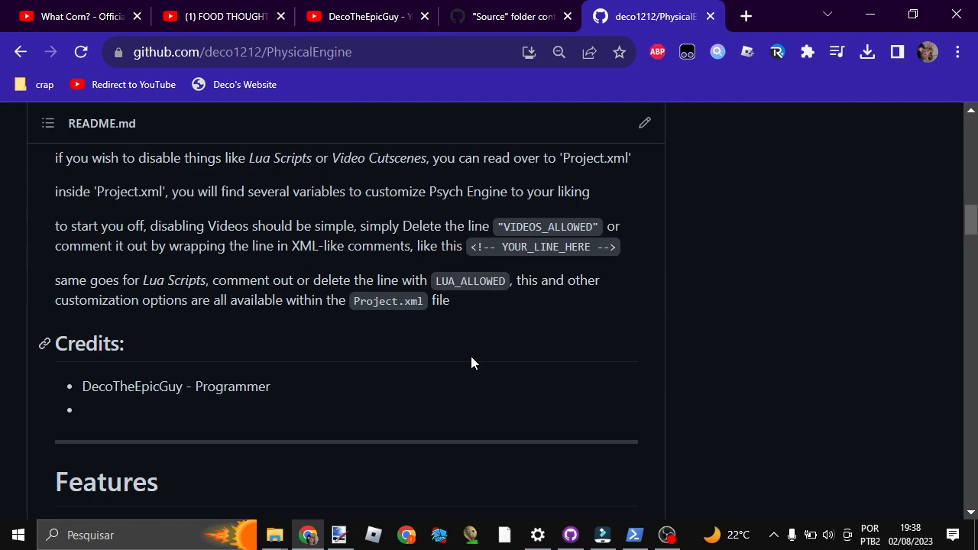
{"action": "scroll", "scroll_direction": "down", "scroll_amount": 3}
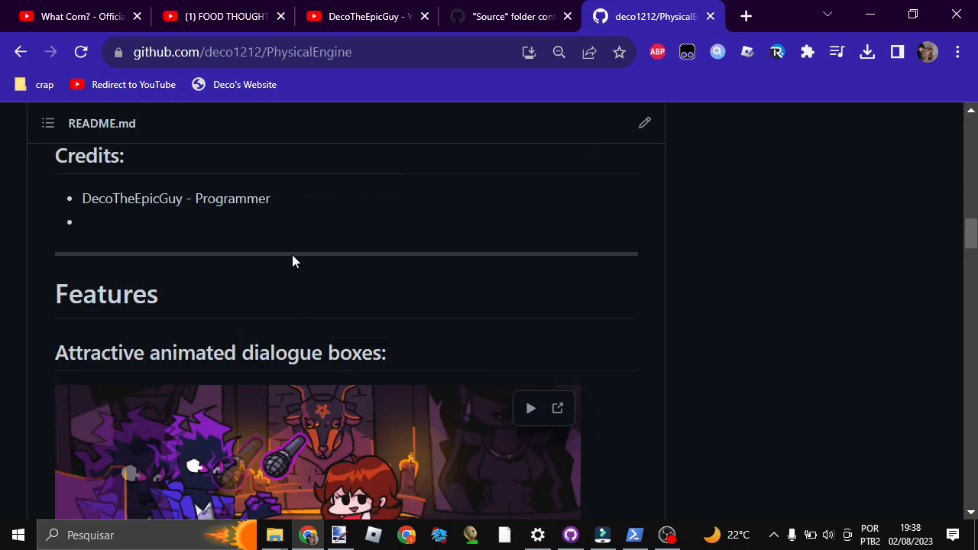
{"action": "scroll", "scroll_direction": "down", "scroll_amount": 3}
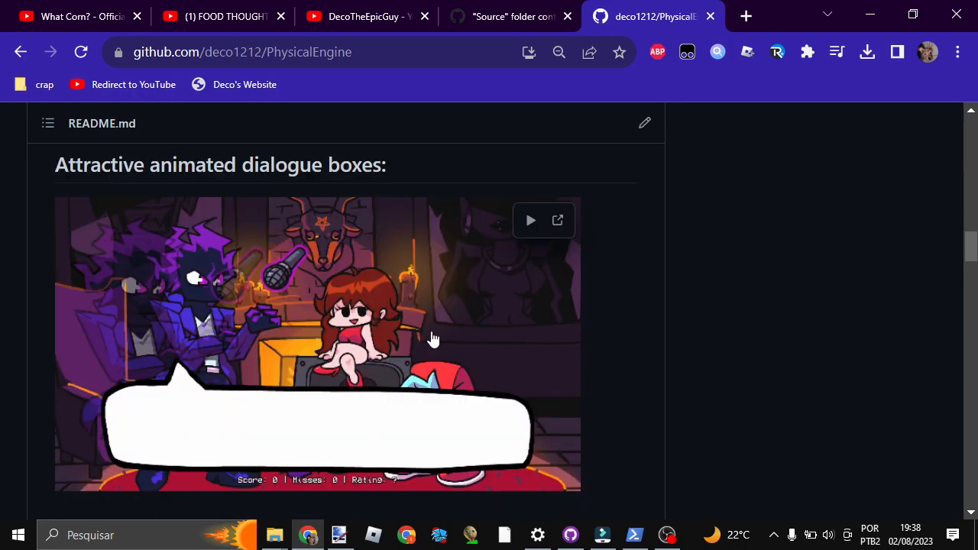
{"action": "left_click", "coordinate": [530, 220]}
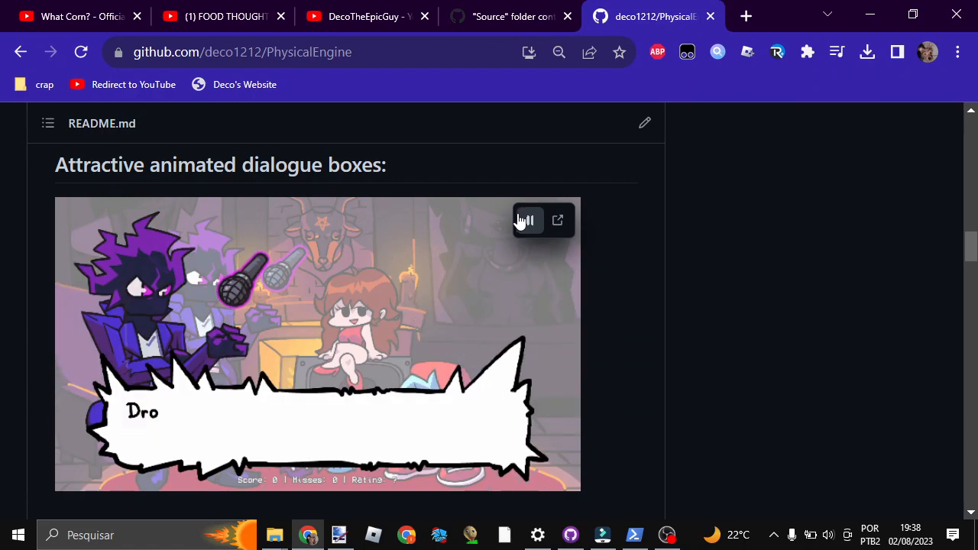
{"action": "scroll", "scroll_direction": "down", "scroll_amount": 3}
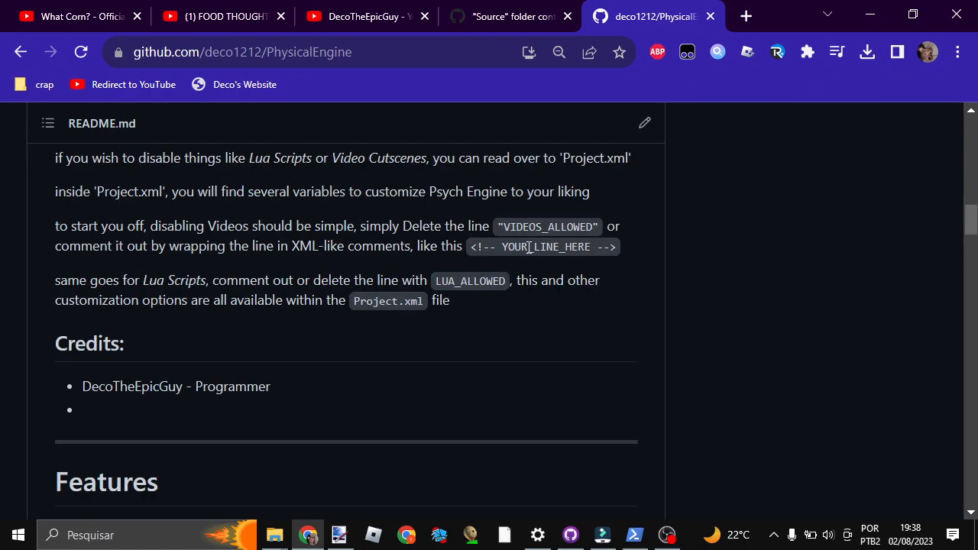